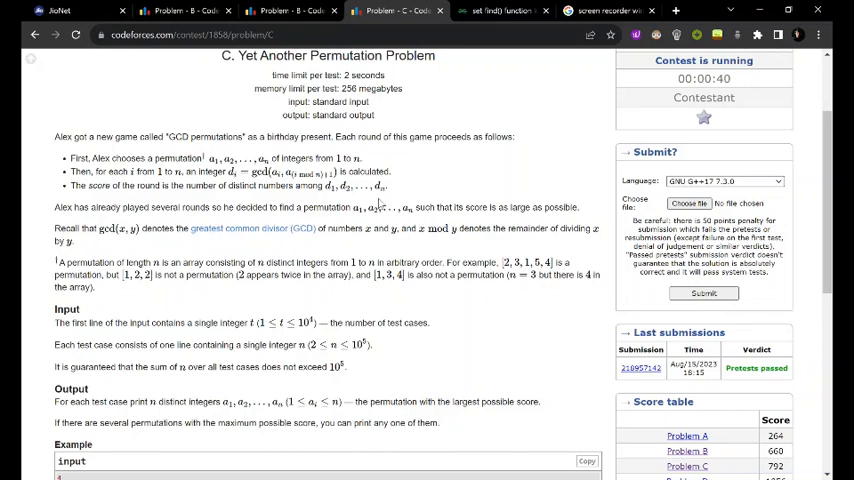
Step: Dismiss the coding-phase-finished notice and scroll to problem C's permutation definition and input section
scroll("up", 3)
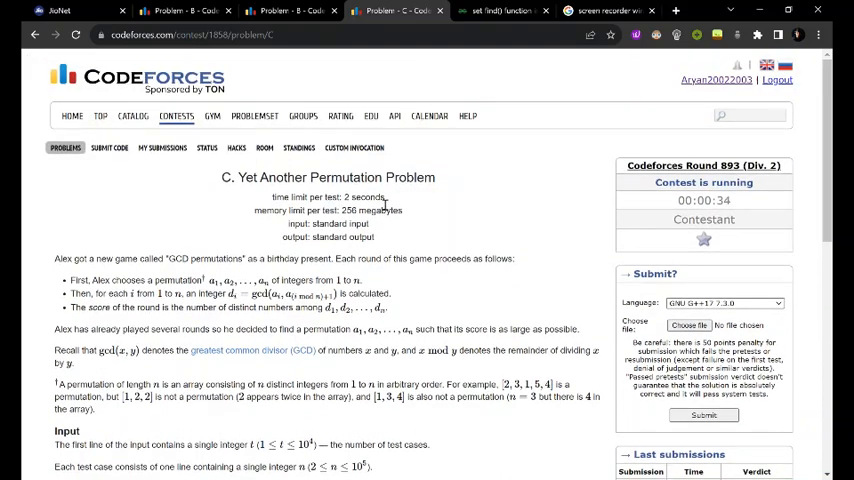
scroll("down", 3)
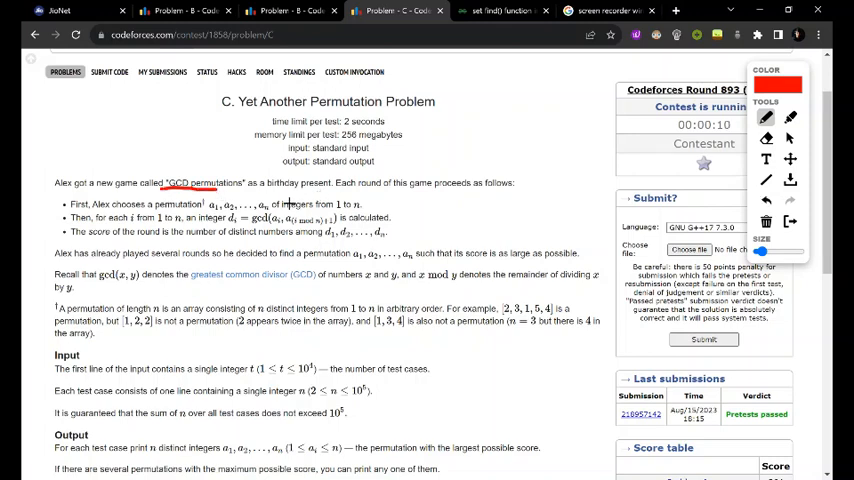
mouse_move(372, 200)
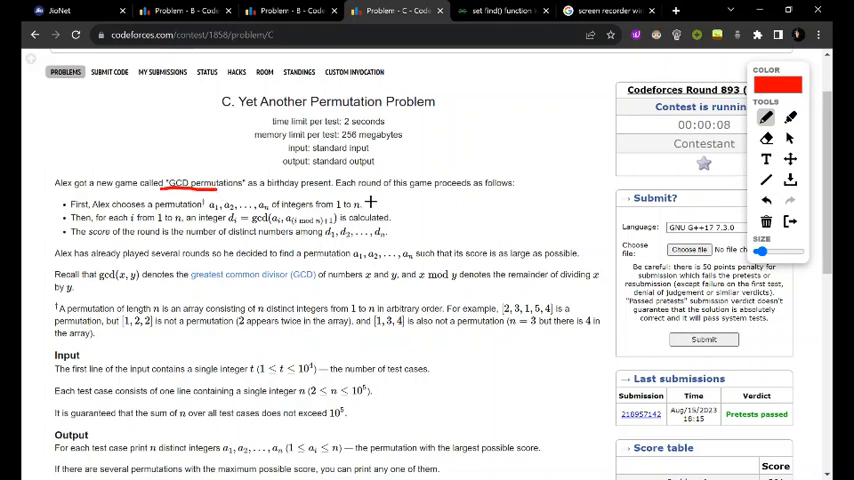
mouse_move(470, 200)
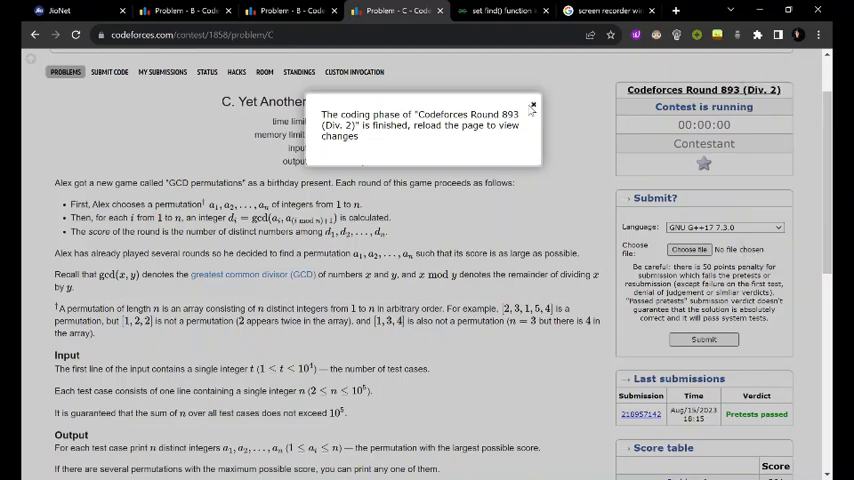
left_click(532, 106)
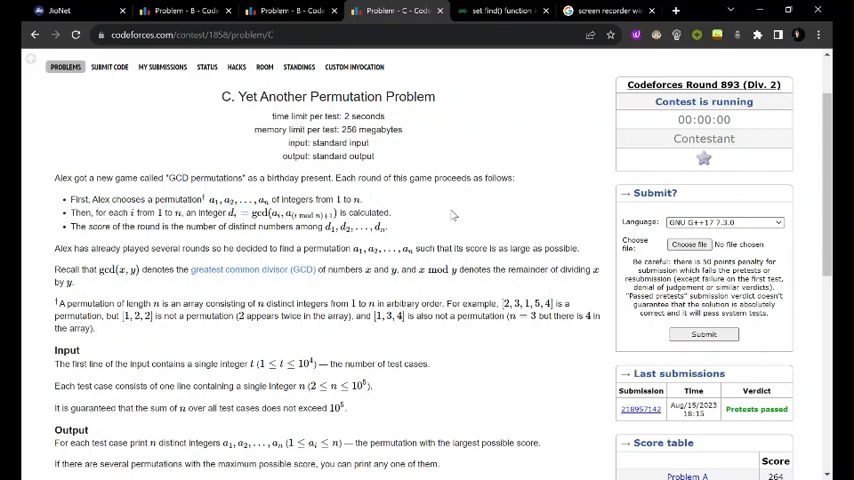
scroll("down", 3)
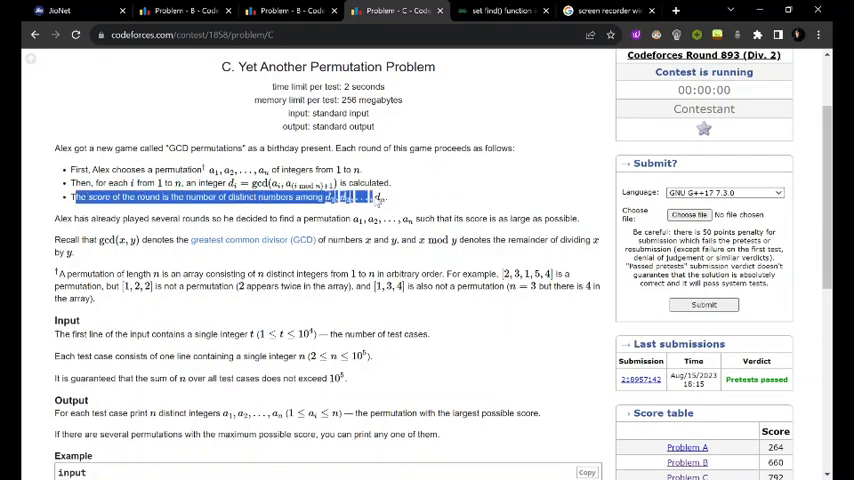
scroll("down", 3)
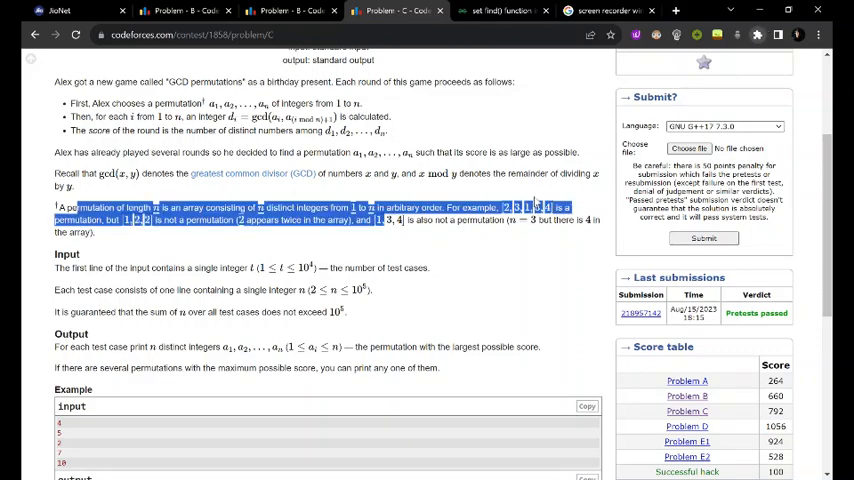
Step: Handwrite the red sequence 1 2 4 3 5 with linking arcs beside the input section
scroll("down", 3)
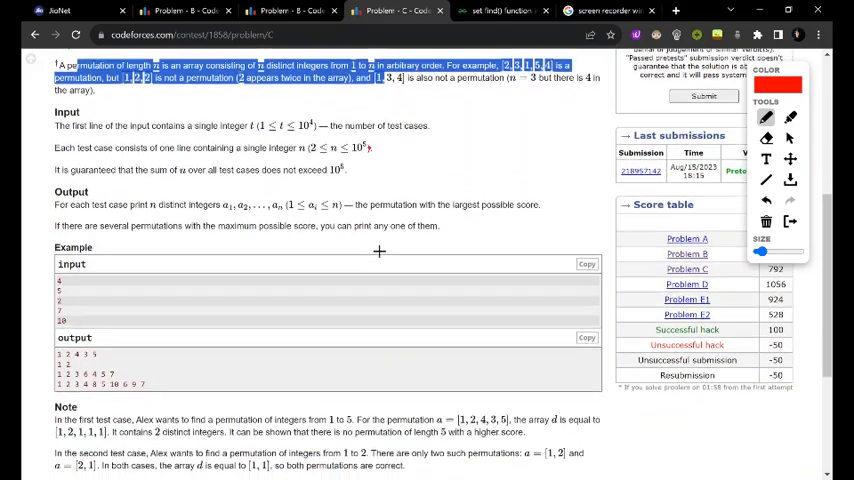
scroll("down", 3)
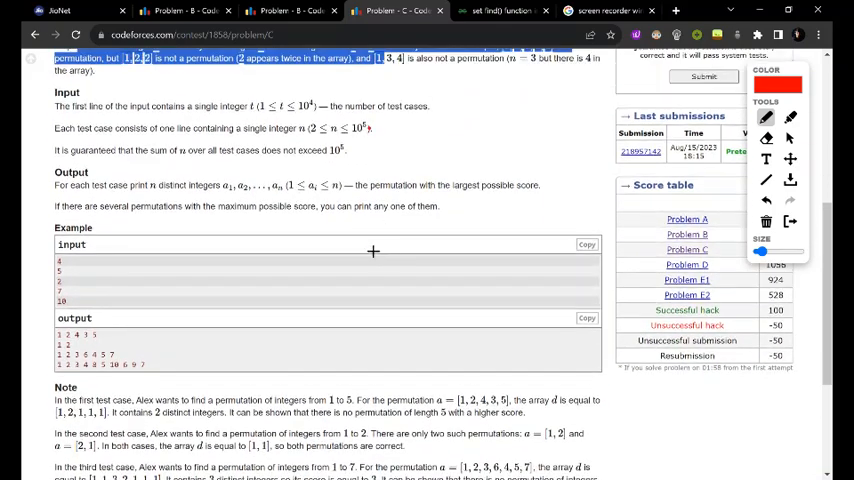
scroll("up", 3)
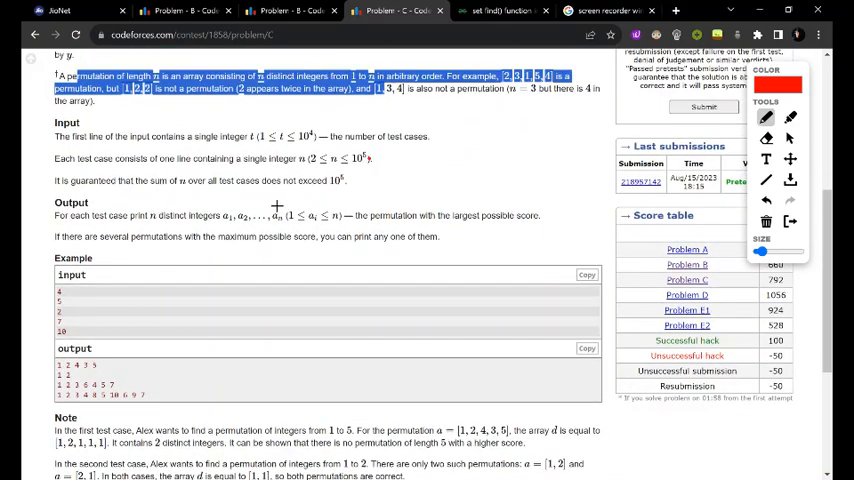
scroll("down", 3)
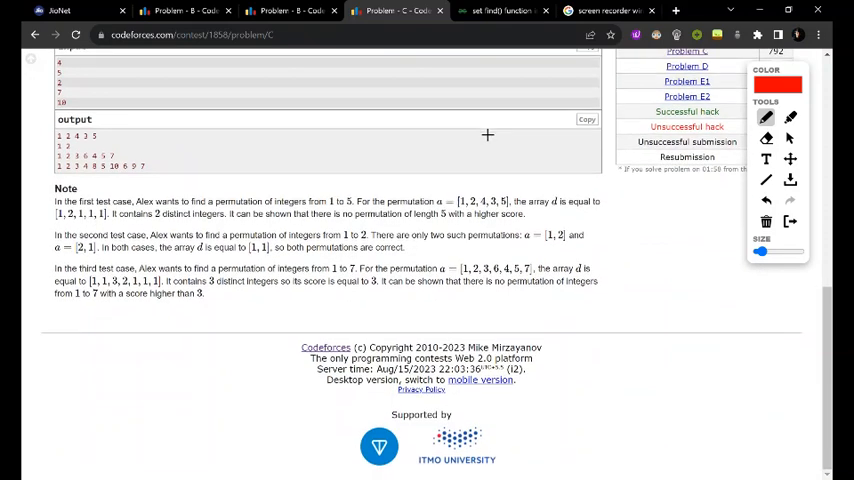
scroll("up", 3)
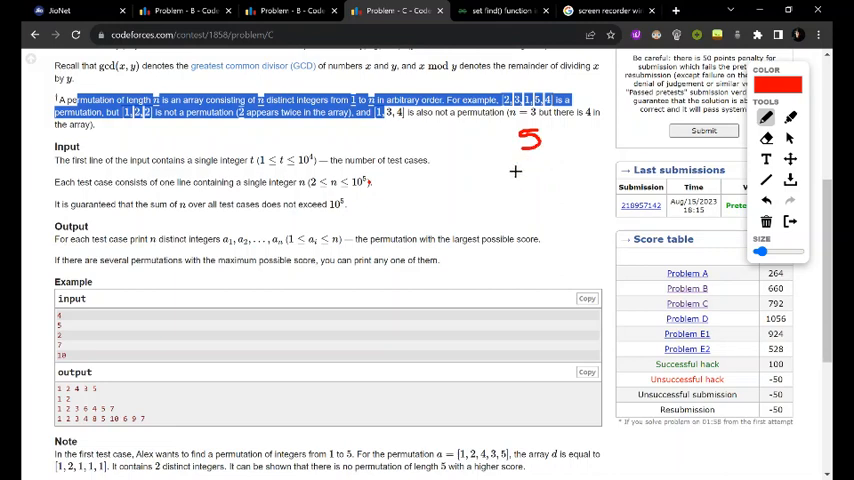
mouse_move(404, 200)
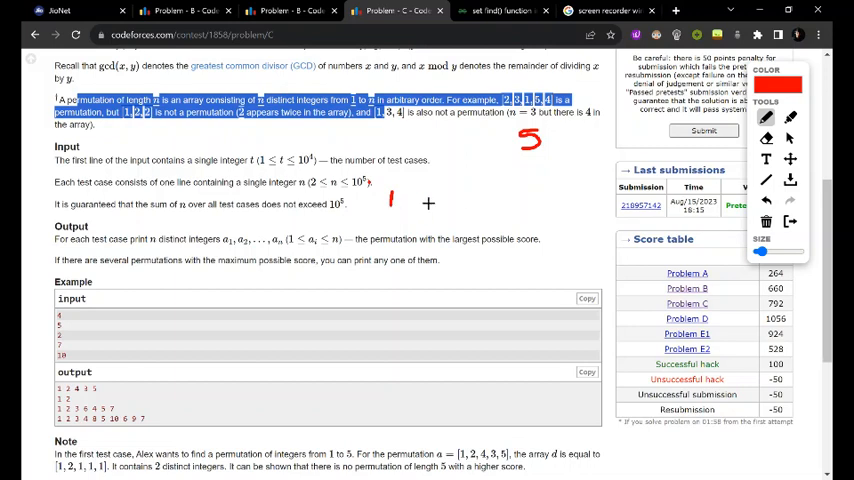
left_click_drag(404, 196, 430, 204)
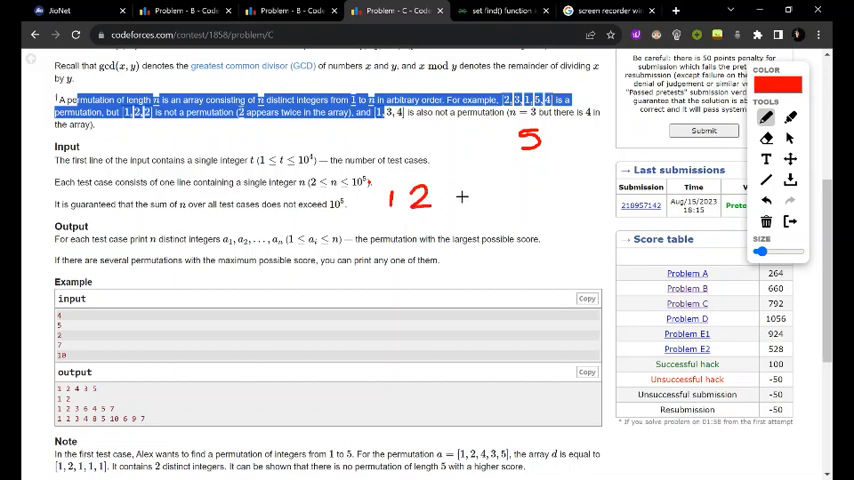
left_click_drag(440, 190, 456, 200)
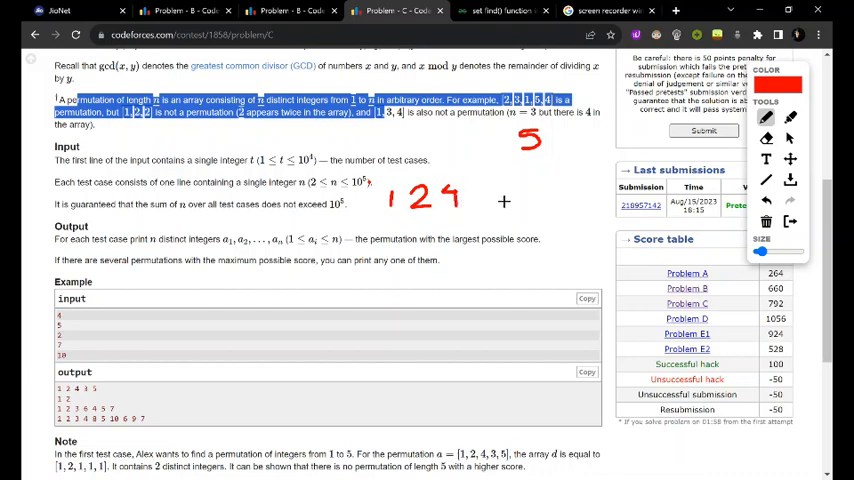
mouse_move(498, 198)
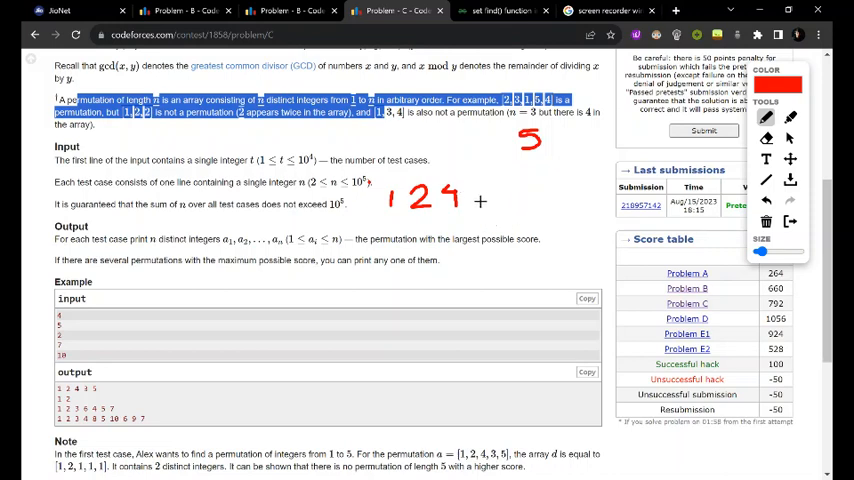
left_click_drag(470, 190, 484, 210)
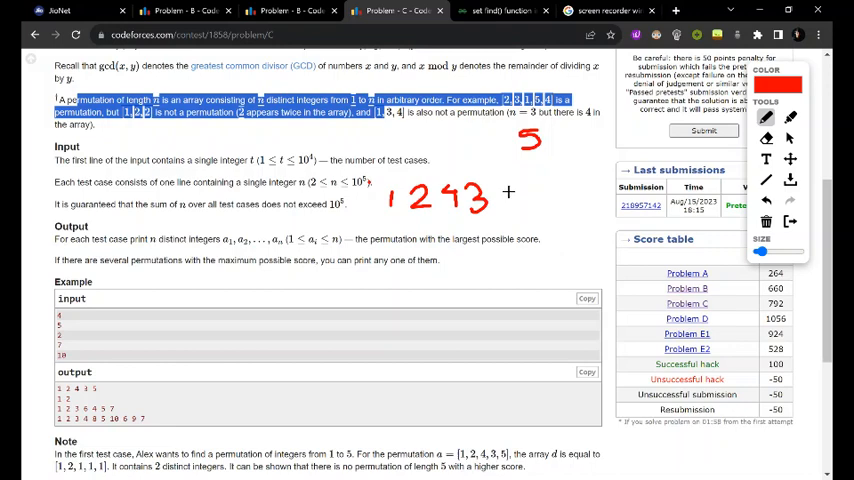
left_click_drag(498, 188, 510, 200)
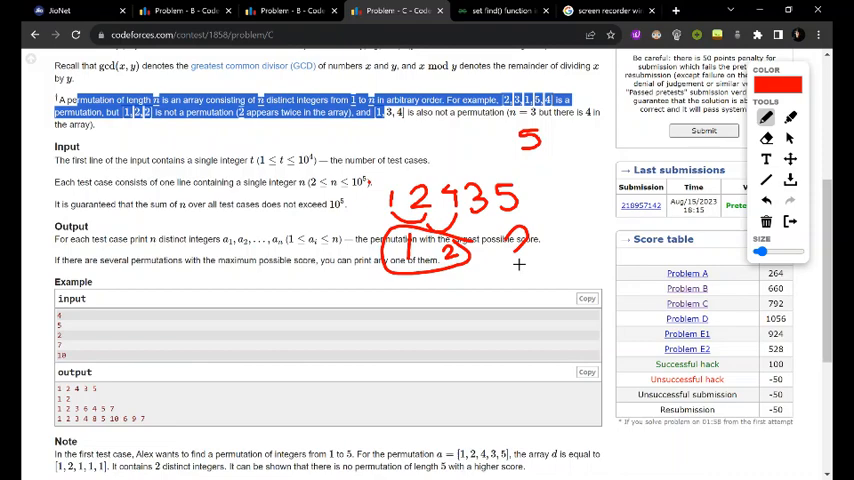
Step: Note a new case n = 8 in red beside the statement
scroll("down", 3)
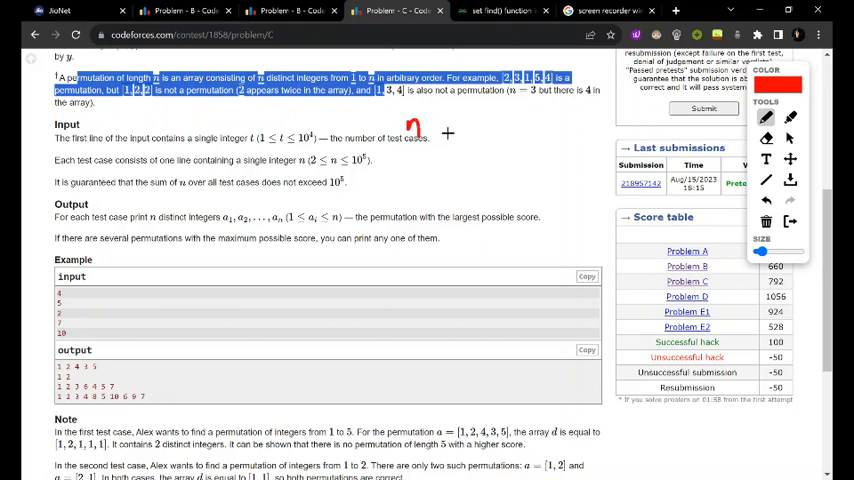
left_click_drag(424, 126, 444, 126)
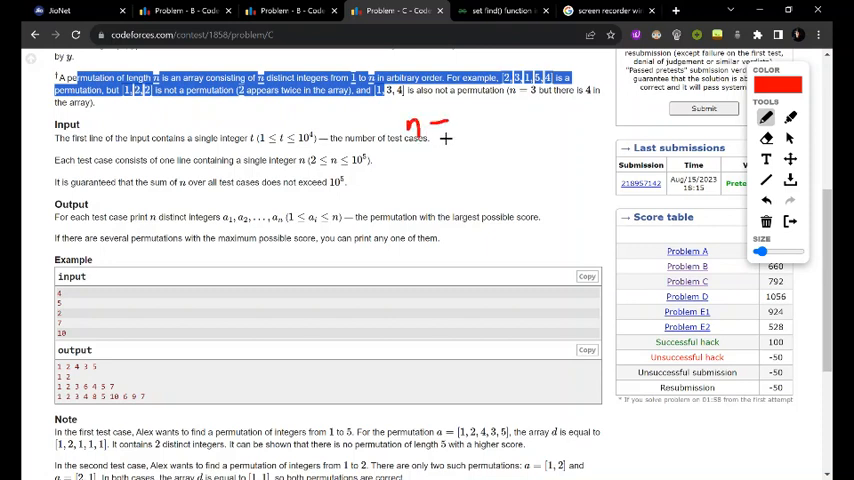
left_click_drag(480, 112, 500, 130)
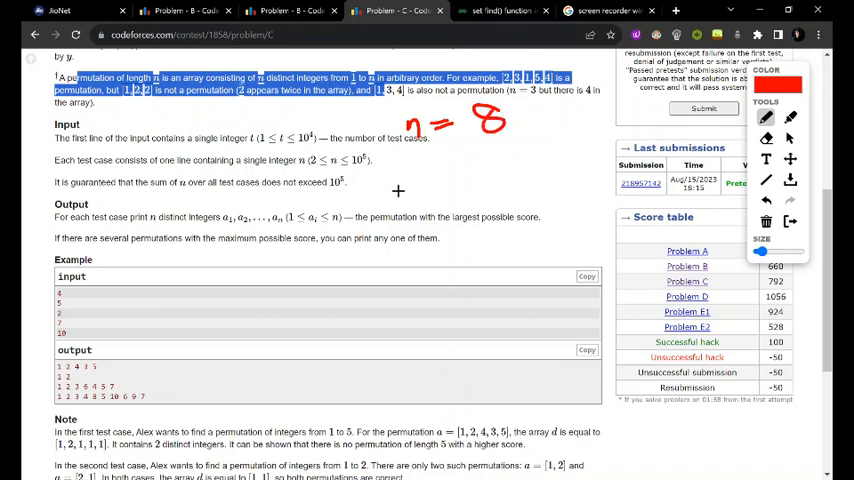
left_click(388, 188)
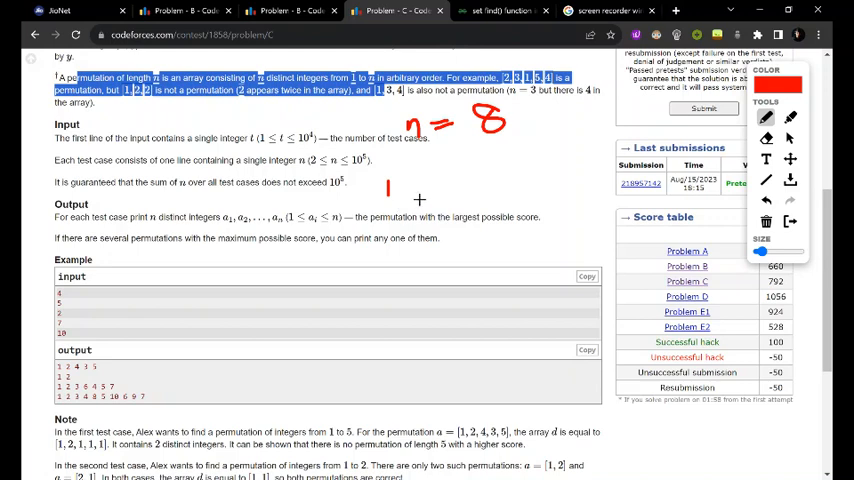
Step: Write the chain 1 2 4 8 3 6 after the red 1 for n = 8
left_click_drag(400, 180, 408, 196)
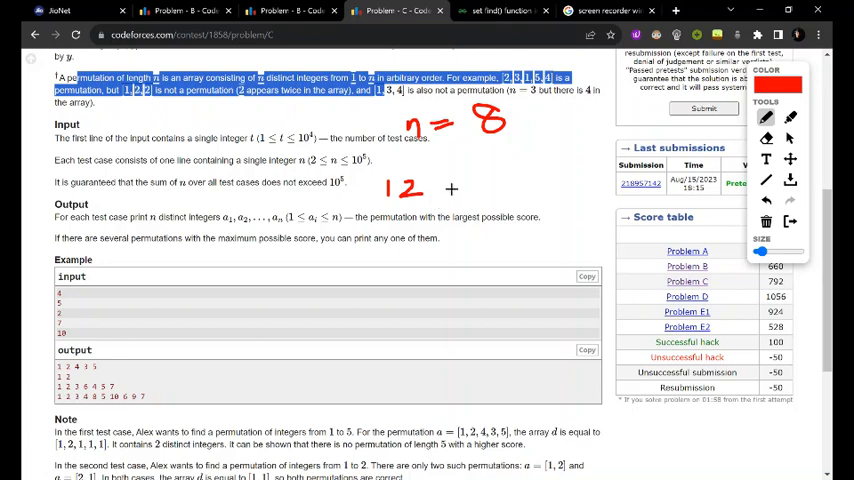
left_click_drag(436, 196, 444, 184)
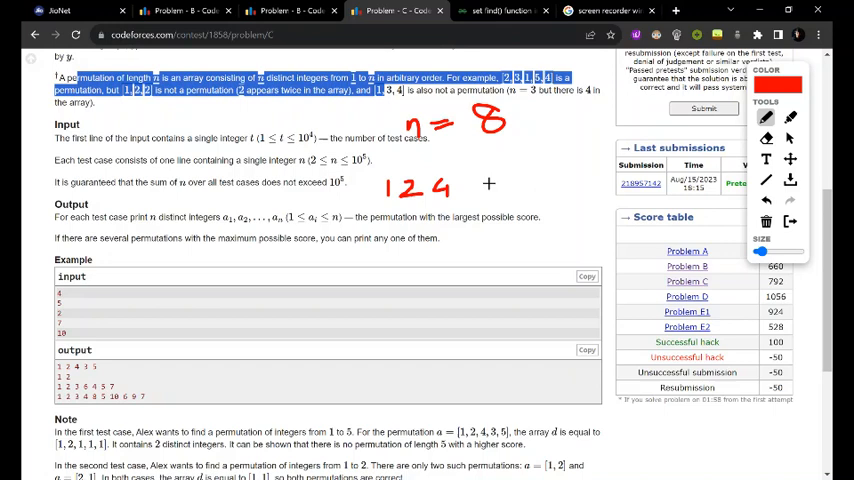
left_click_drag(466, 178, 480, 196)
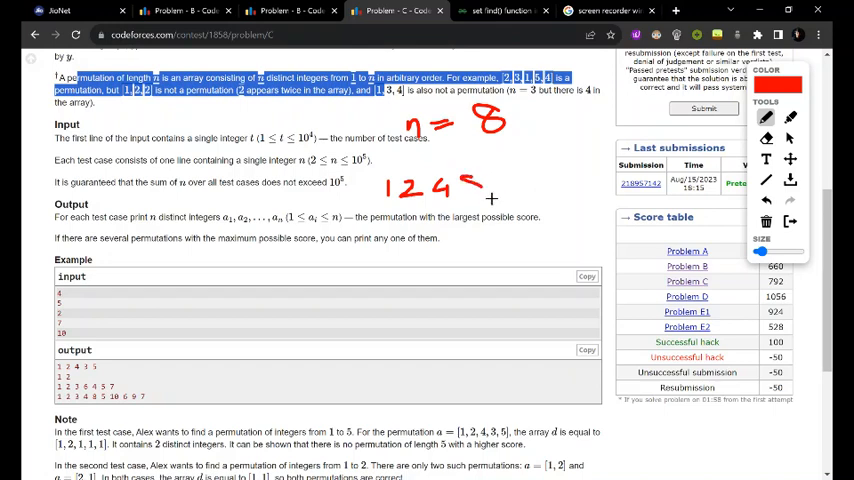
left_click_drag(470, 180, 478, 196)
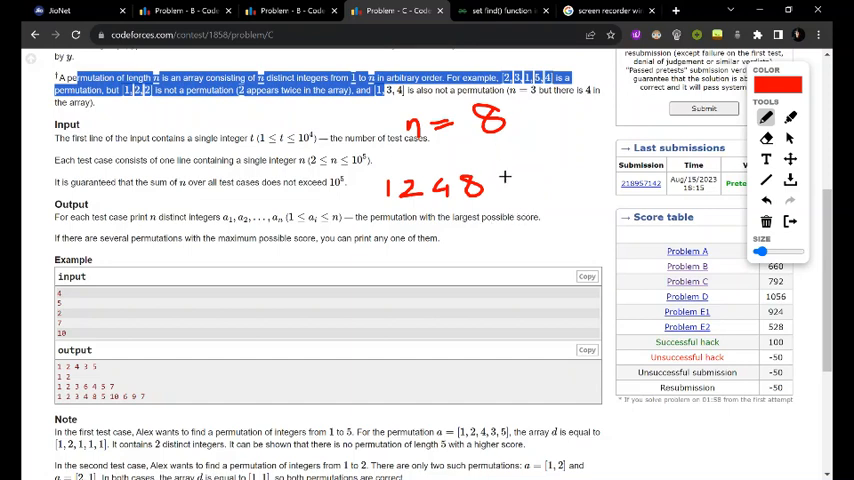
left_click_drag(500, 184, 516, 196)
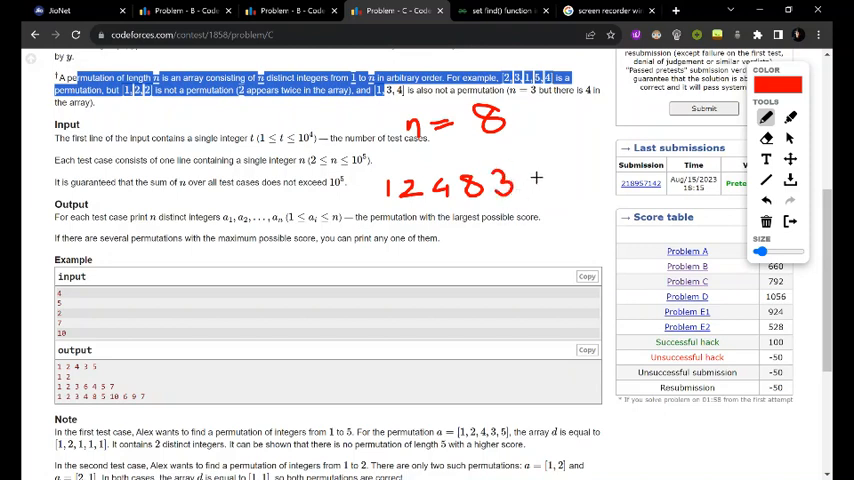
left_click_drag(504, 184, 530, 190)
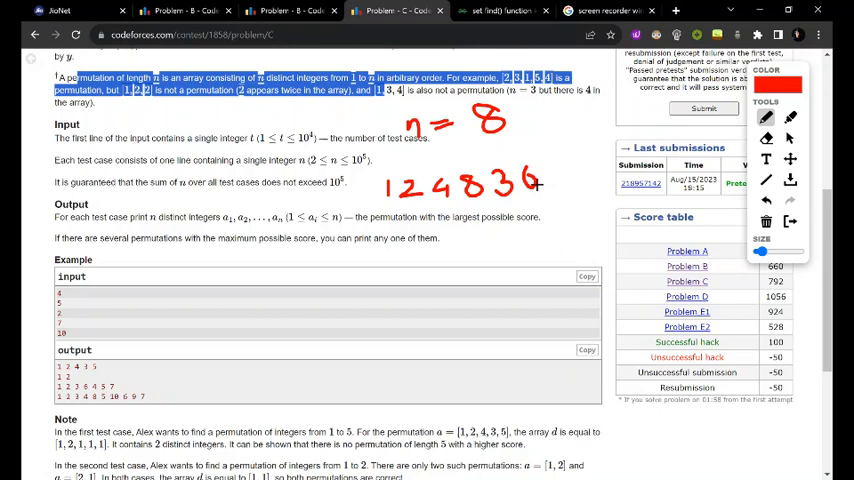
mouse_move(548, 160)
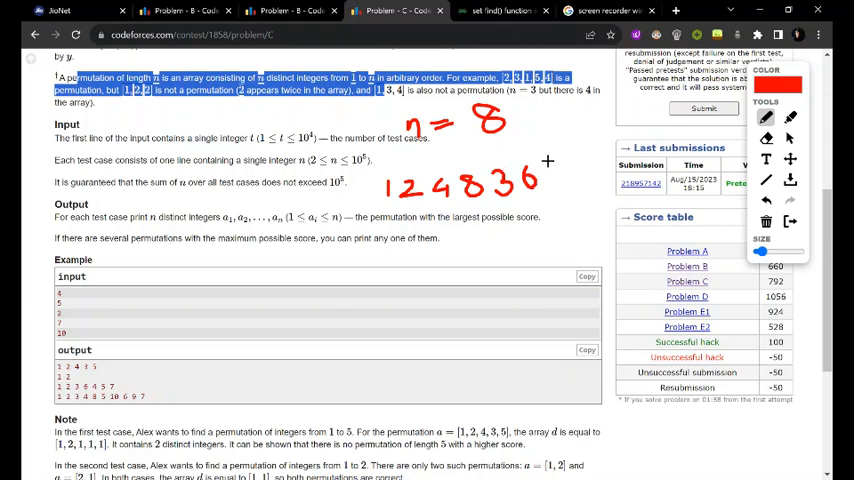
mouse_move(562, 188)
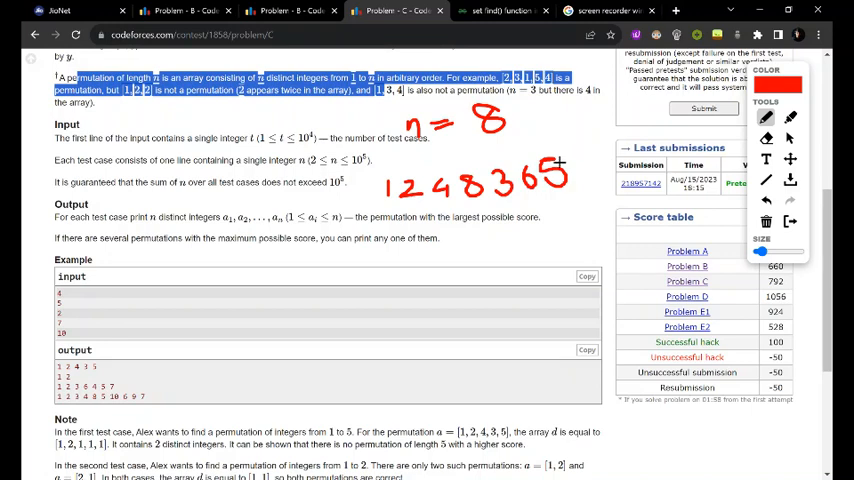
mouse_move(548, 200)
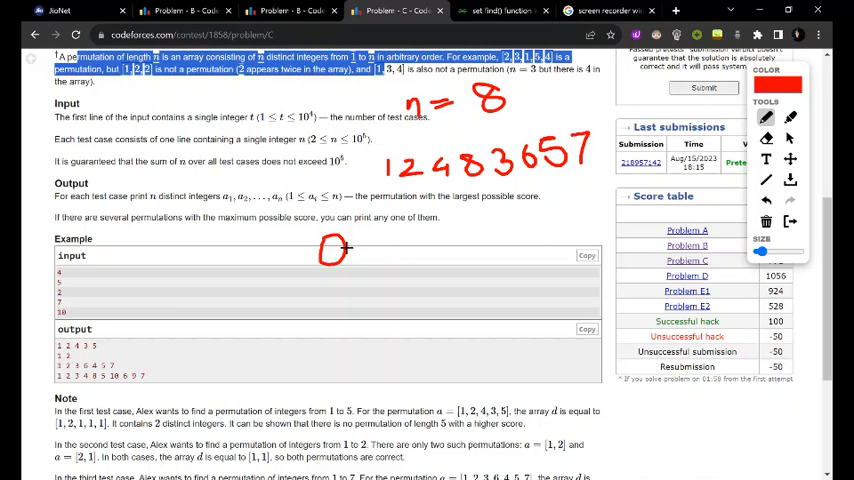
Step: Draw the chain 2 4 8 16 with arrows down to a lower row 2 4 8
left_click_drag(336, 244, 364, 240)
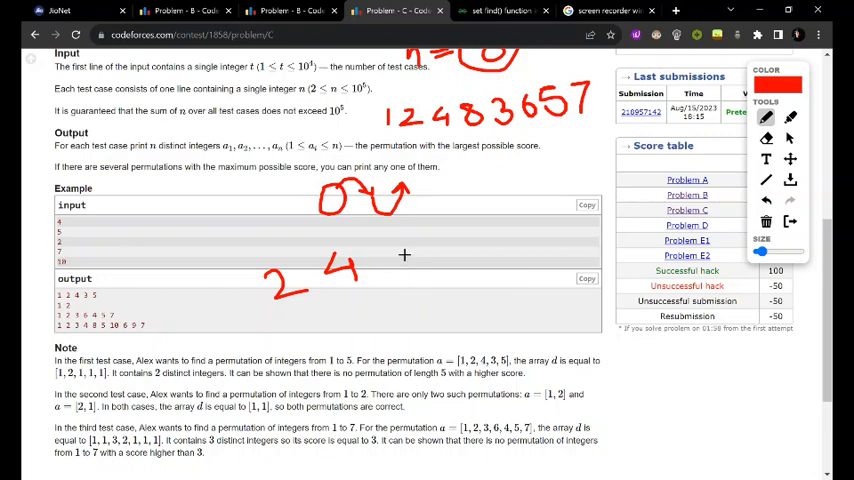
left_click_drag(390, 244, 384, 280)
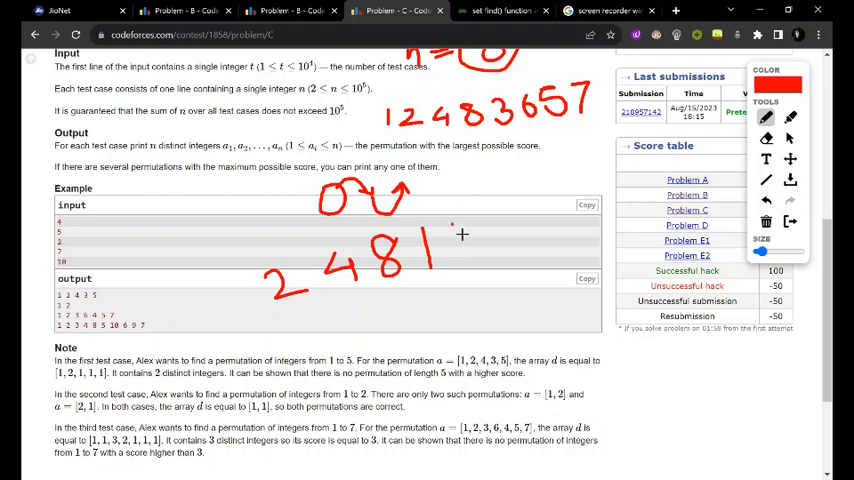
left_click_drag(444, 224, 466, 256)
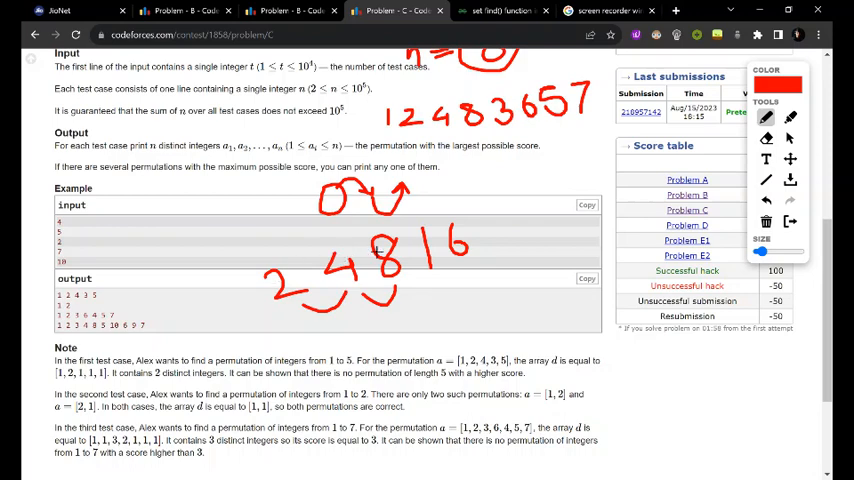
left_click_drag(320, 320, 344, 364)
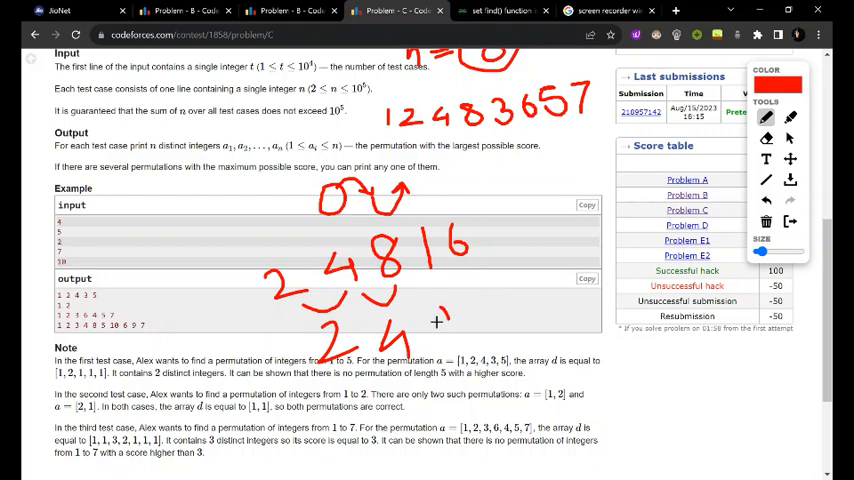
left_click_drag(430, 316, 456, 344)
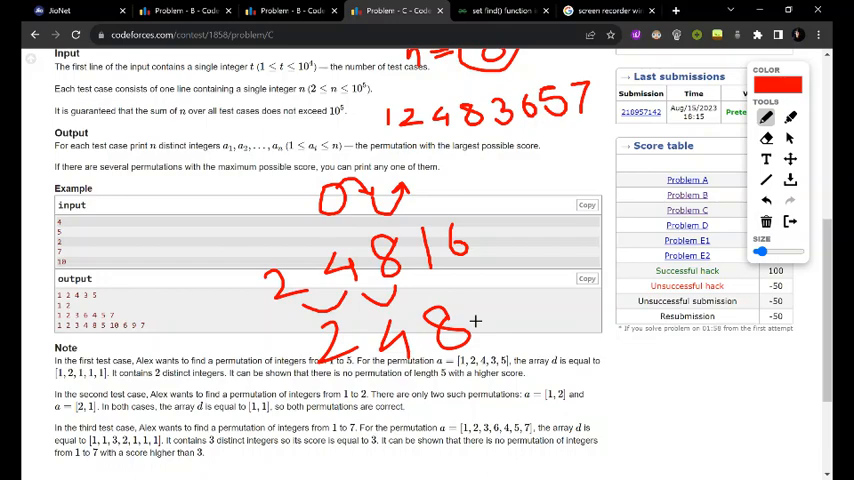
scroll("up", 3)
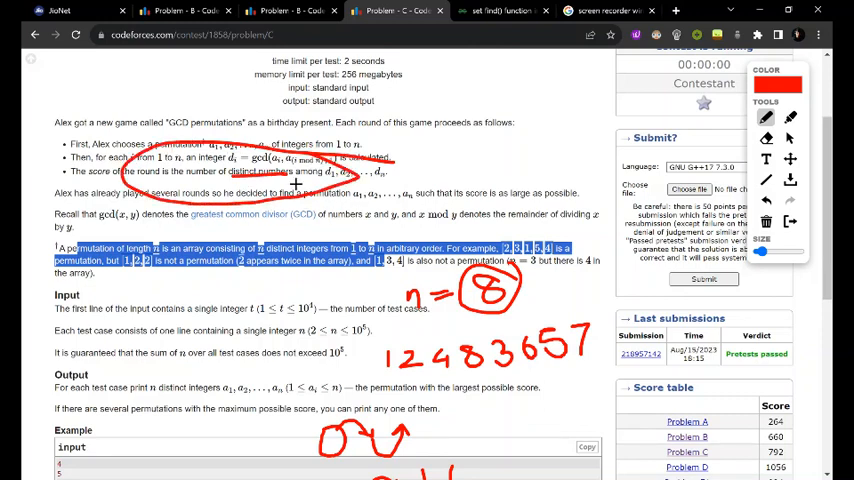
Step: Erase all red drawings and open the pretests-passed submission's C++ source
left_click(766, 222)
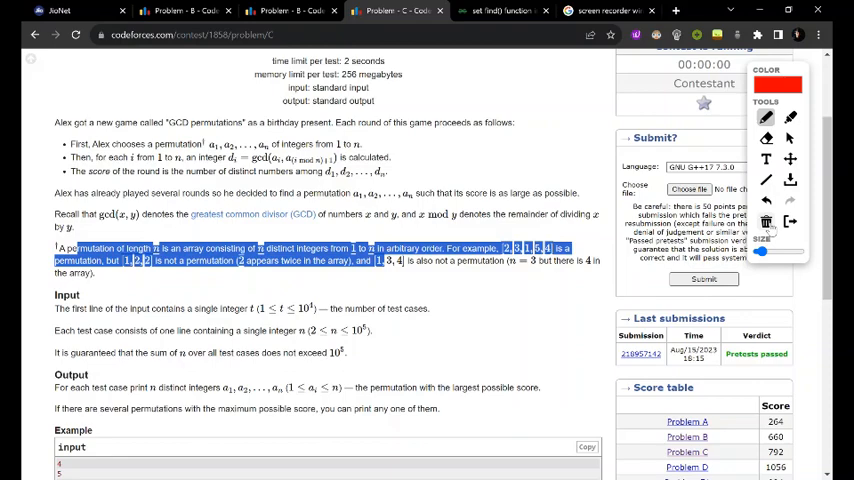
scroll("down", 3)
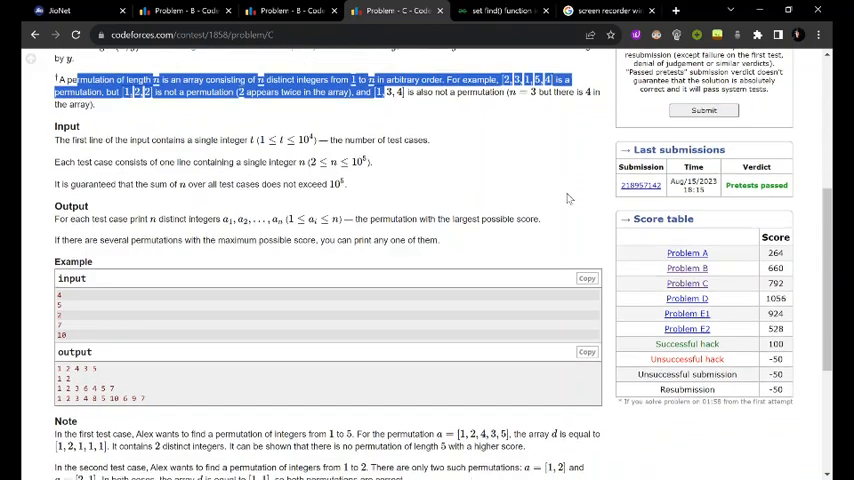
scroll("up", 3)
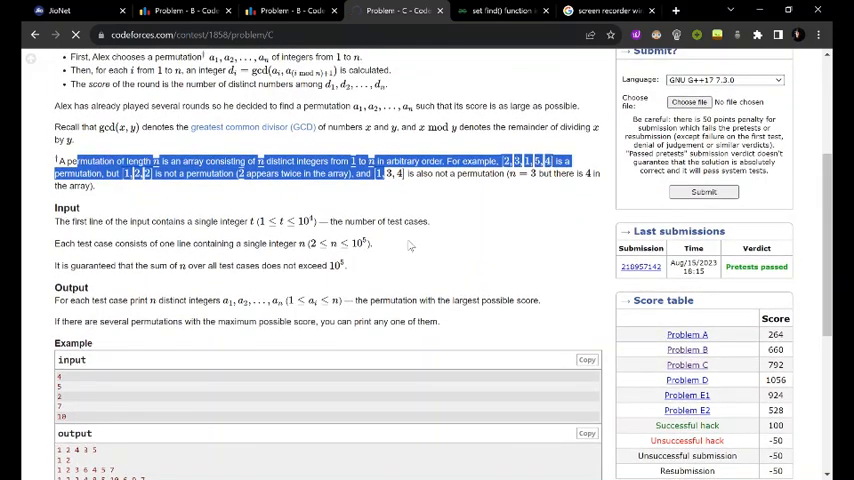
left_click(640, 266)
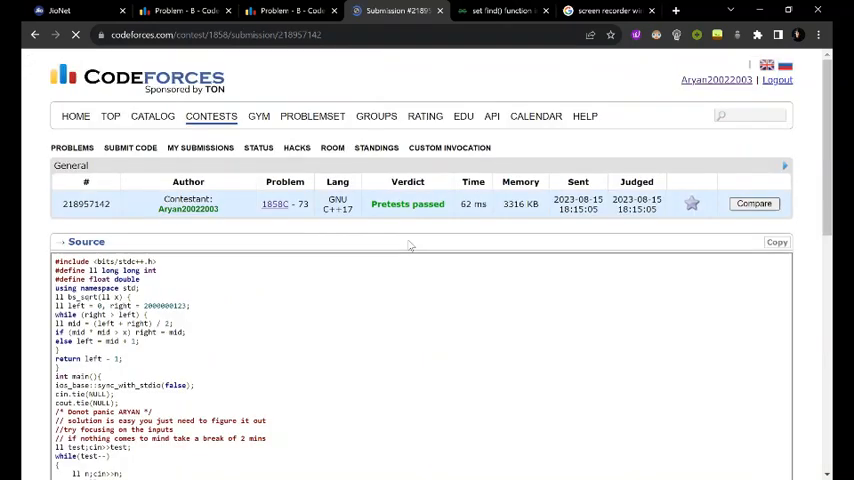
Step: Scroll the submission to its main loop that inserts numbers and repeatedly doubles them
scroll("down", 3)
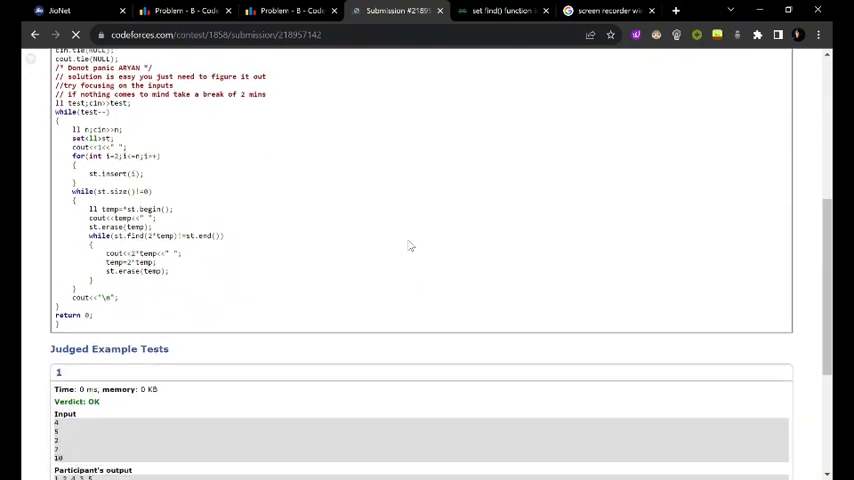
scroll("up", 3)
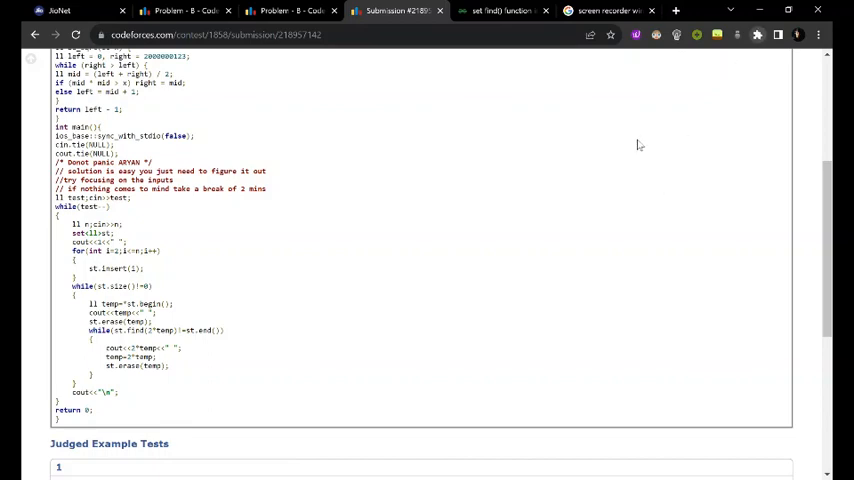
mouse_move(628, 302)
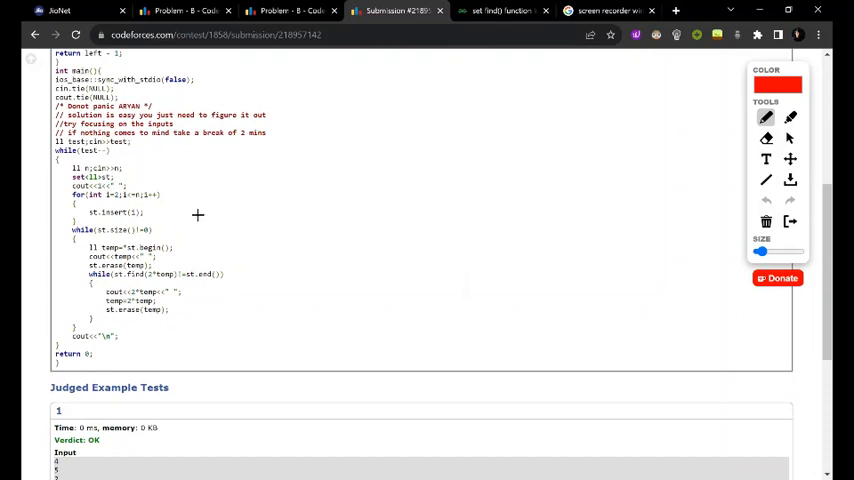
mouse_move(140, 200)
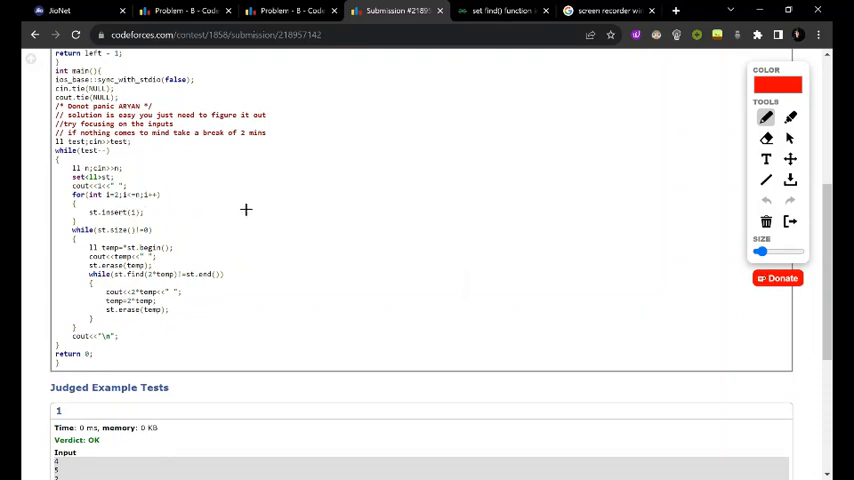
mouse_move(128, 190)
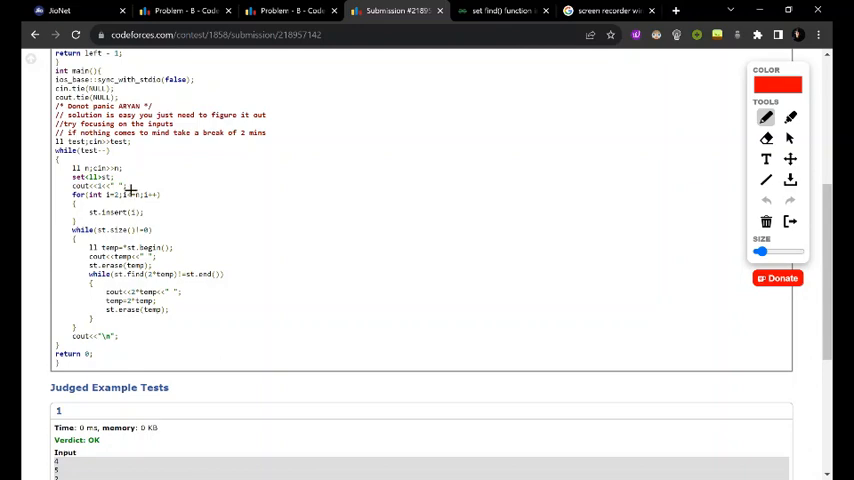
mouse_move(200, 222)
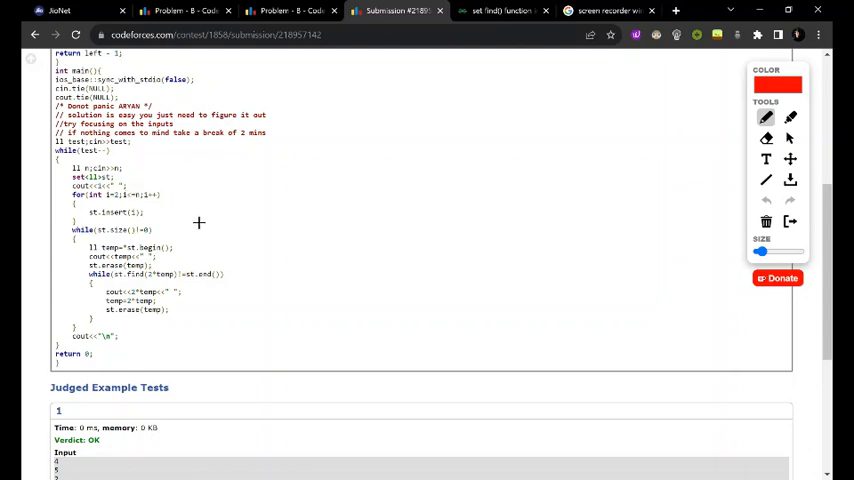
scroll("down", 3)
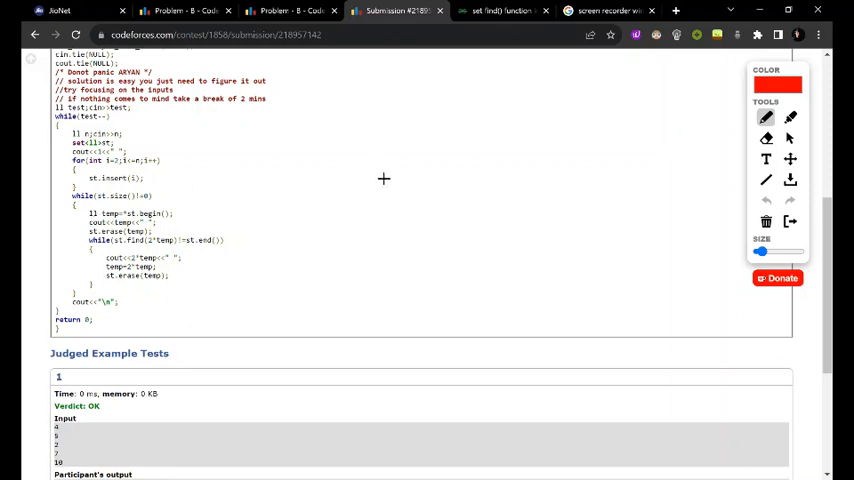
scroll("down", 3)
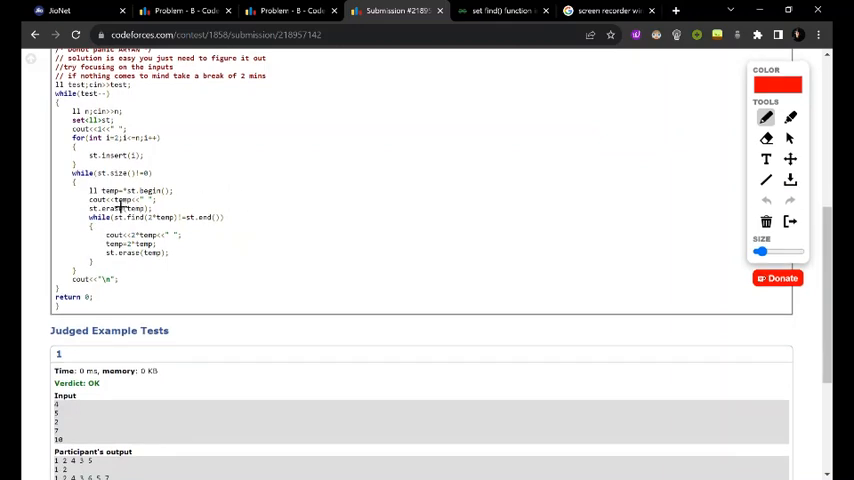
mouse_move(362, 124)
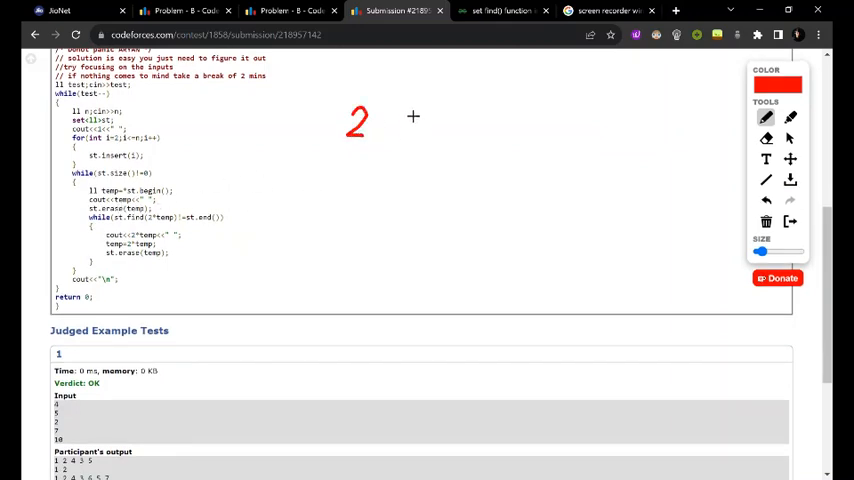
Step: Write 3 through 8 in red after the 2, then strike the 2 in blue
left_click_drag(396, 118, 410, 140)
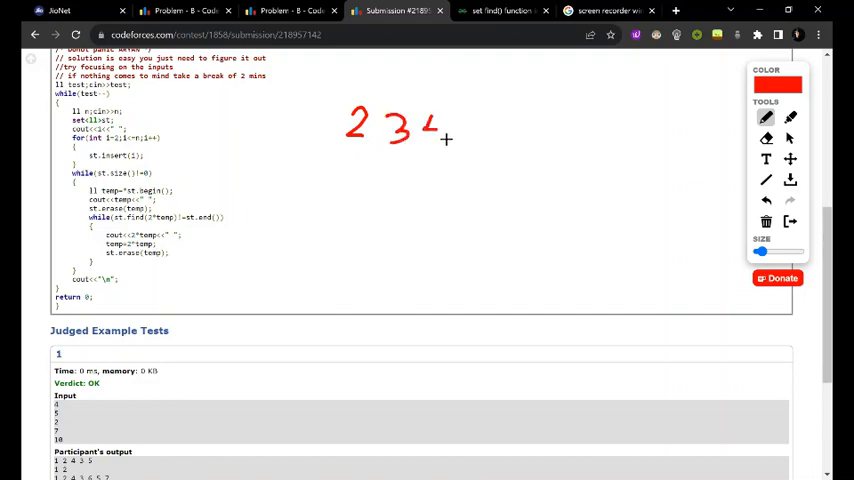
left_click_drag(470, 110, 490, 136)
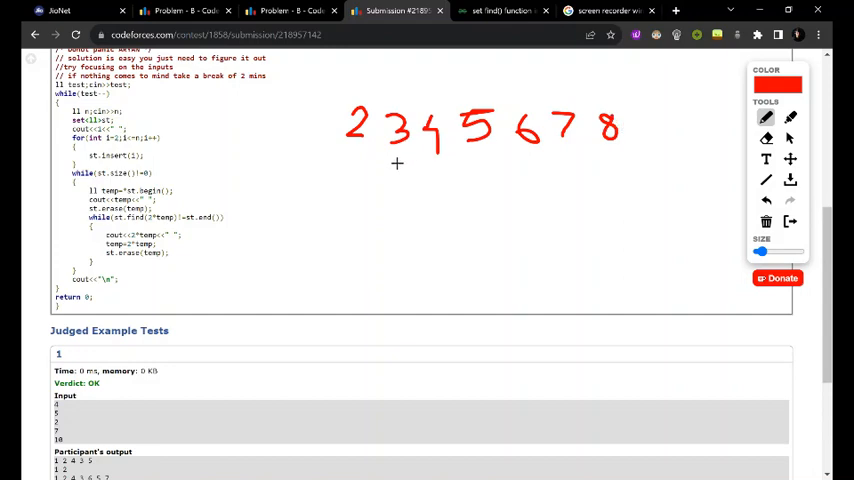
left_click_drag(350, 150, 356, 176)
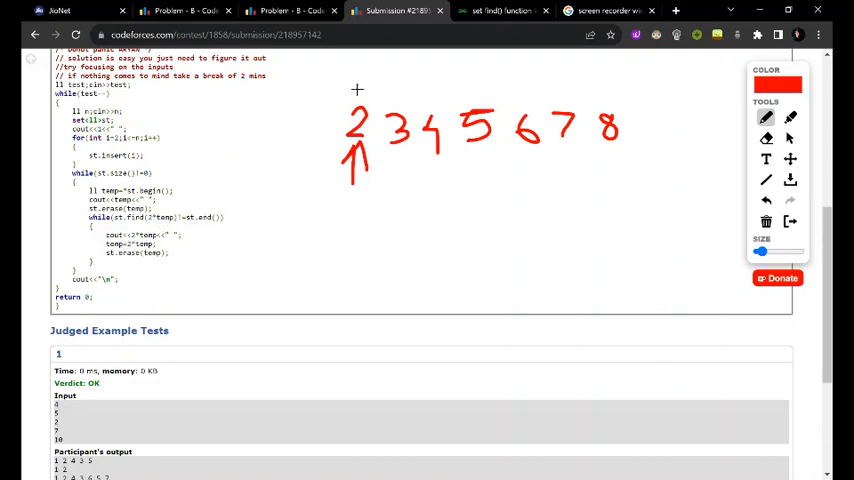
left_click_drag(356, 90, 368, 130)
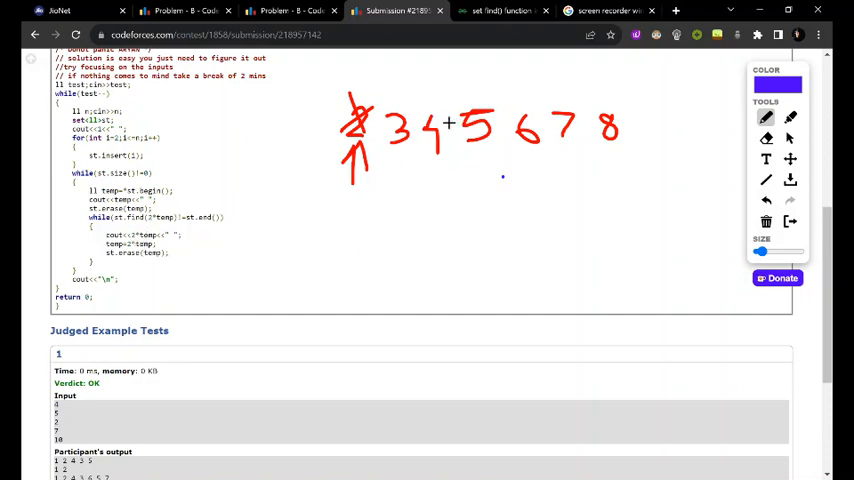
Step: Cross out the remaining numbers 4, 8, 3, 6, 5 and 7 in red and blue
left_click_drag(432, 104, 440, 150)
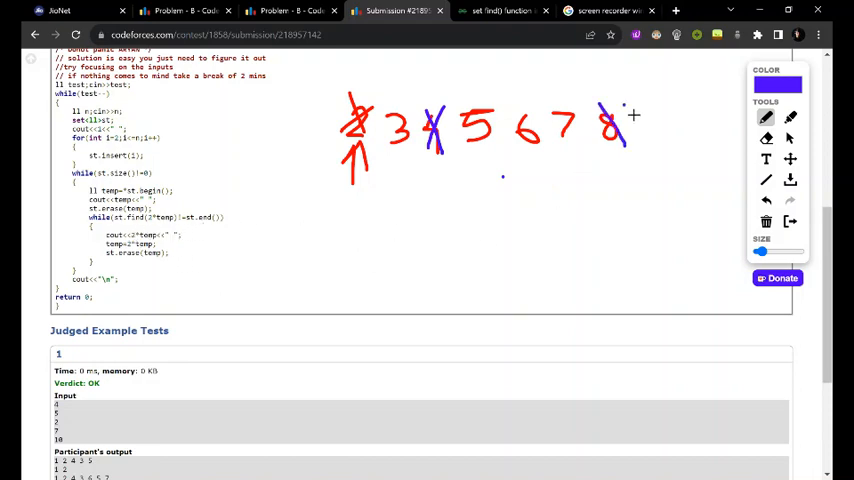
left_click_drag(598, 110, 624, 140)
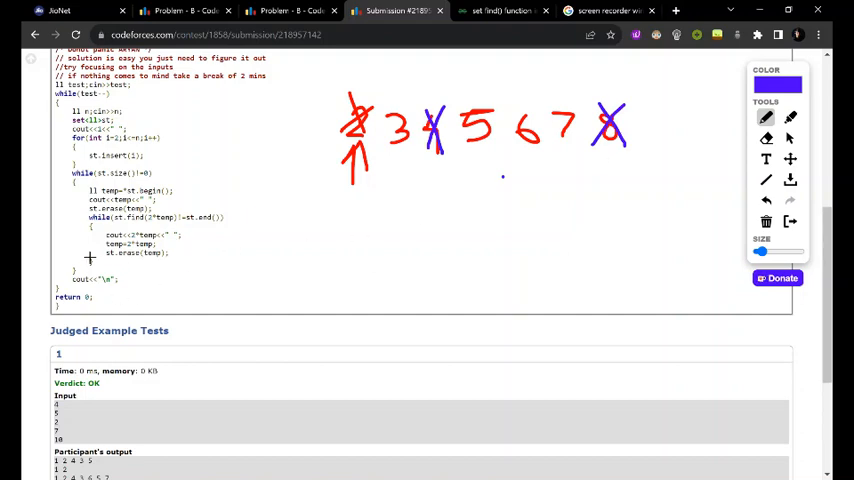
mouse_move(178, 232)
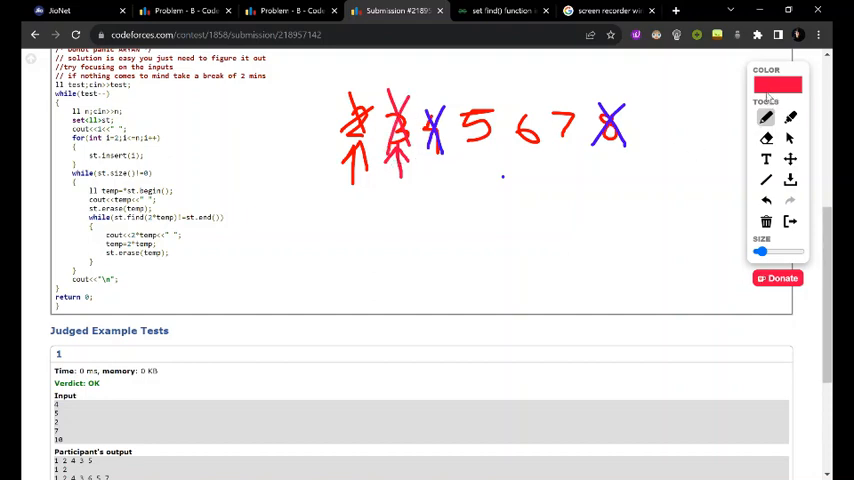
mouse_move(744, 196)
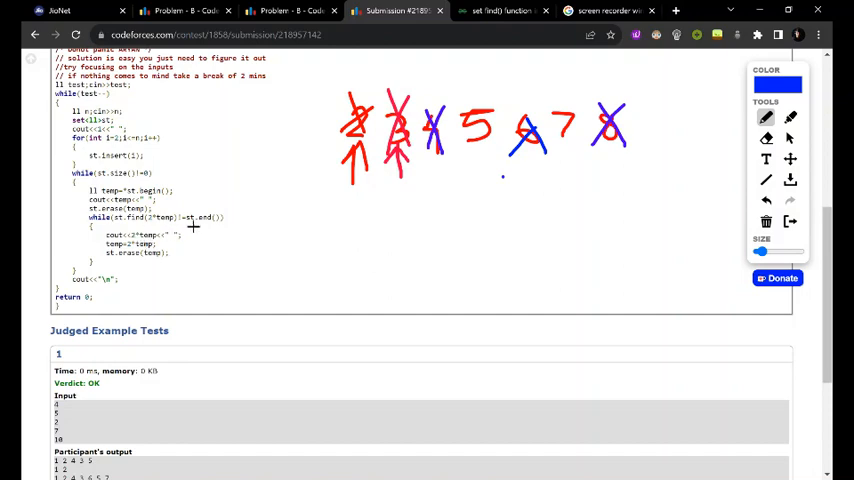
mouse_move(606, 172)
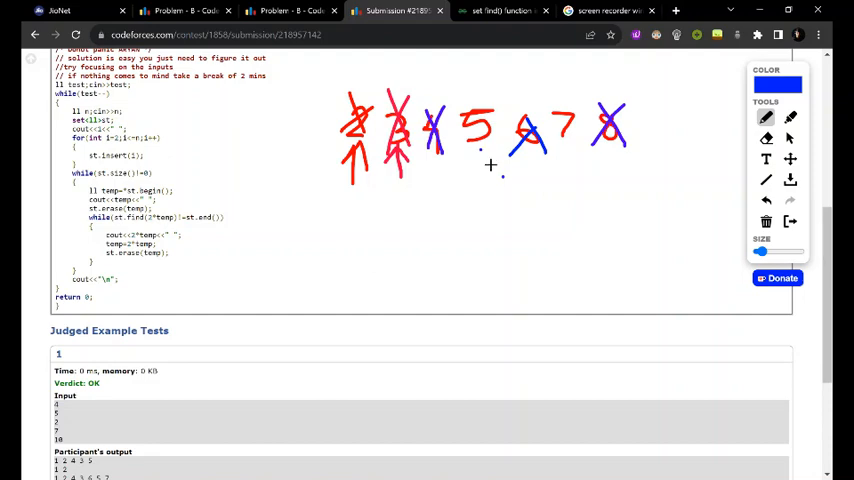
left_click_drag(482, 176, 482, 148)
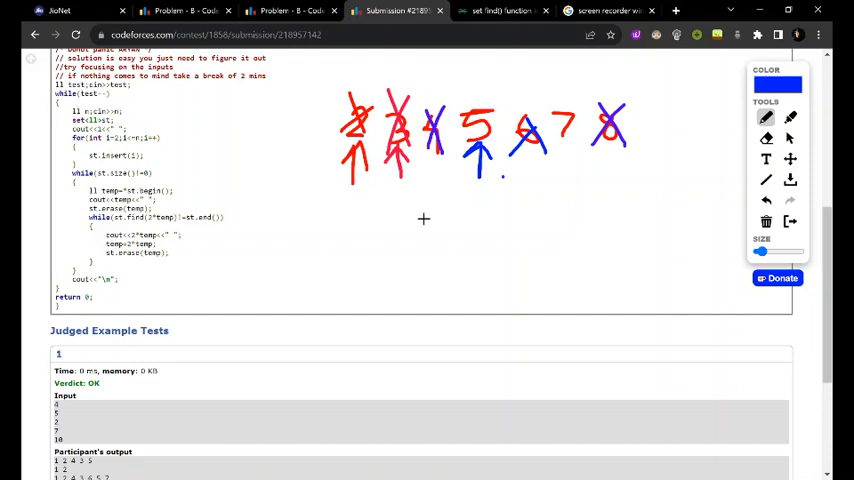
mouse_move(618, 160)
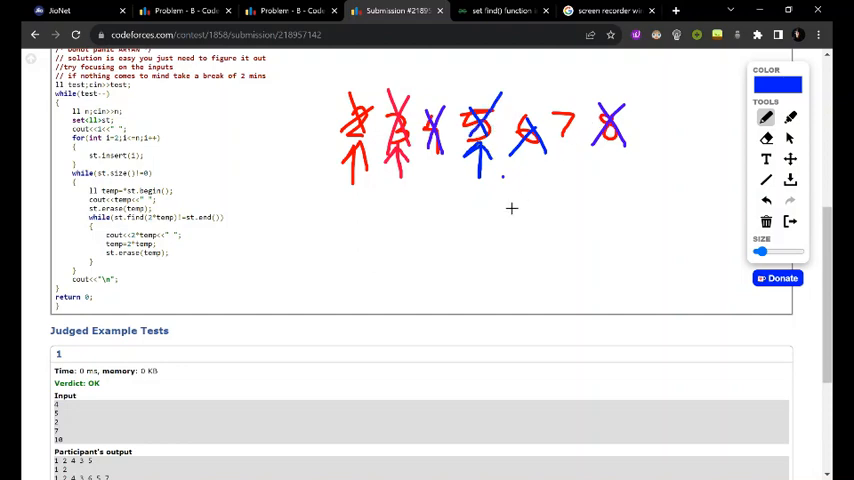
mouse_move(560, 168)
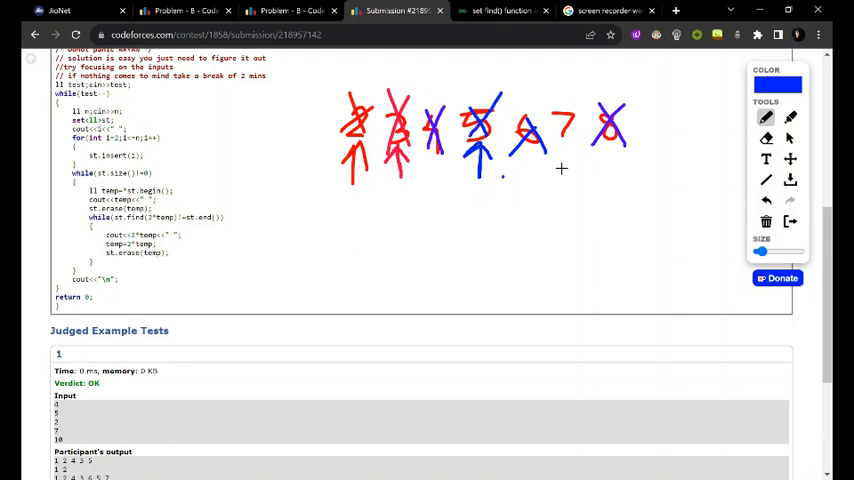
scroll("down", 3)
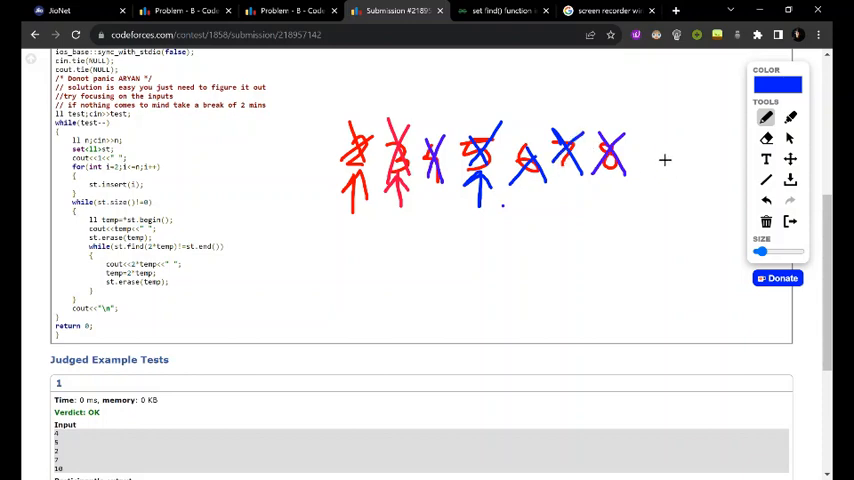
Step: Write '= 0' after the crossed numbers and brace the while loop in blue
left_click_drag(650, 150, 668, 158)
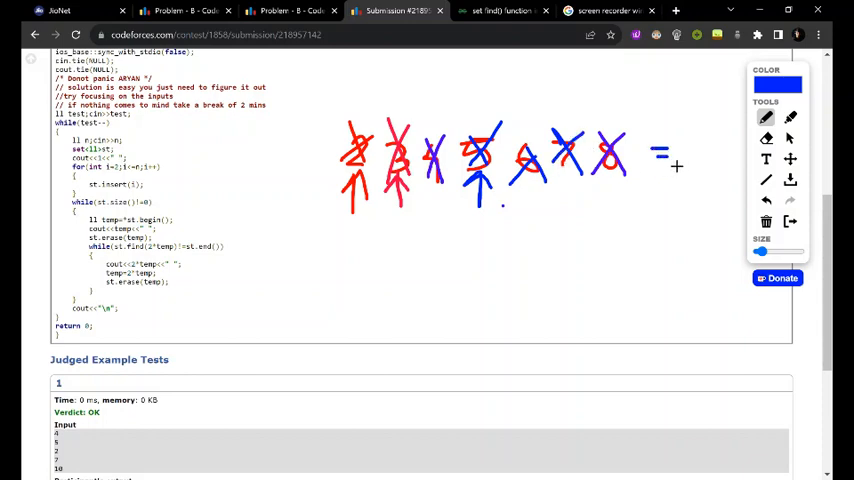
left_click_drag(700, 150, 696, 184)
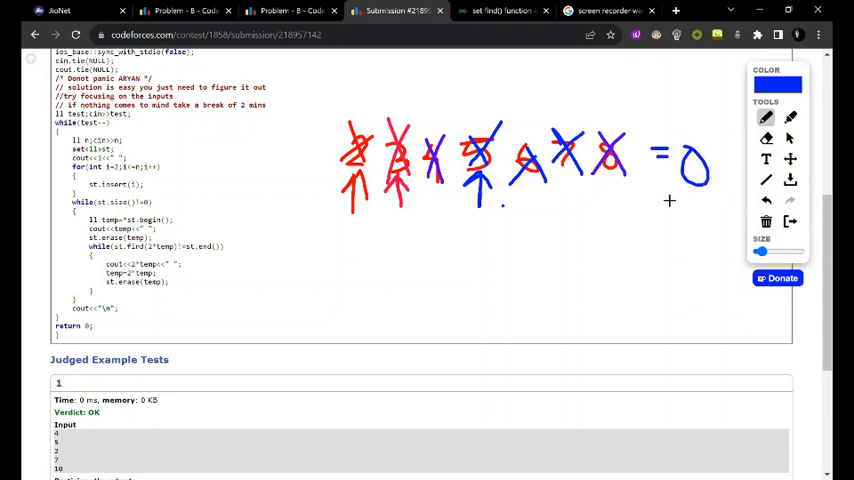
scroll("down", 3)
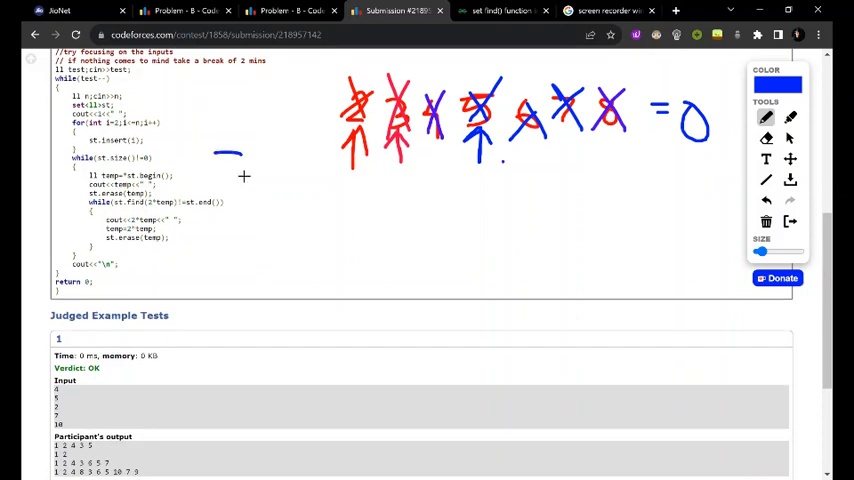
left_click_drag(230, 150, 240, 240)
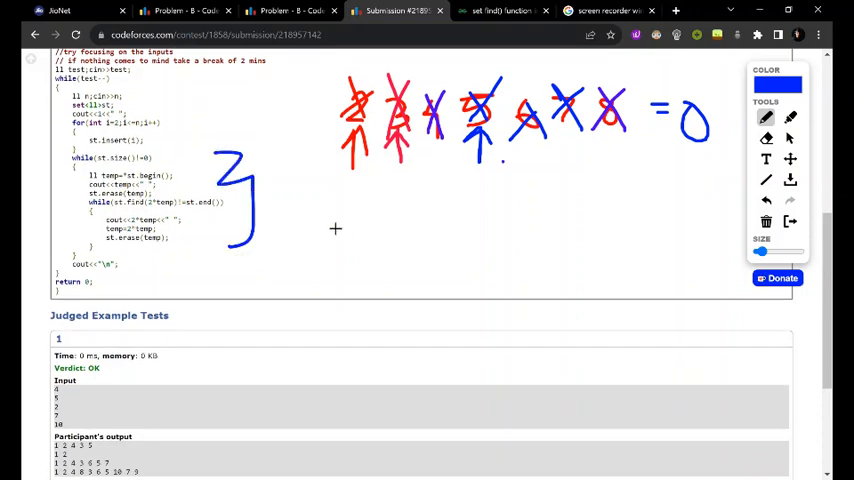
scroll("down", 3)
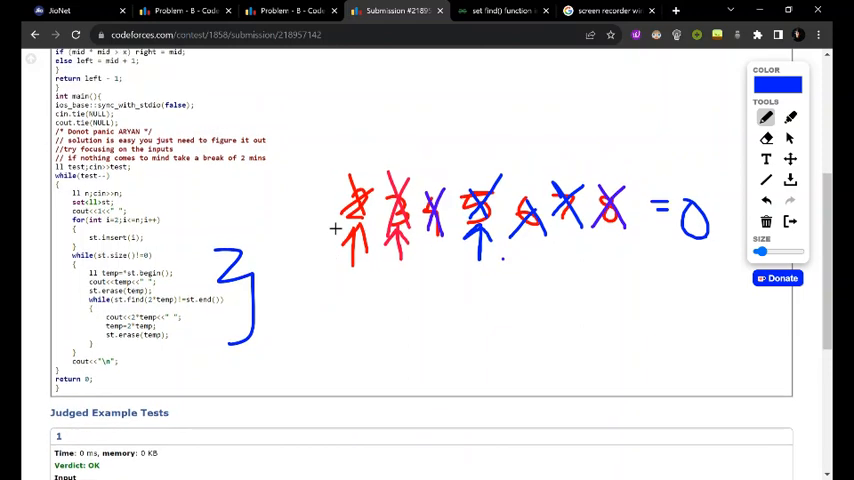
mouse_move(320, 242)
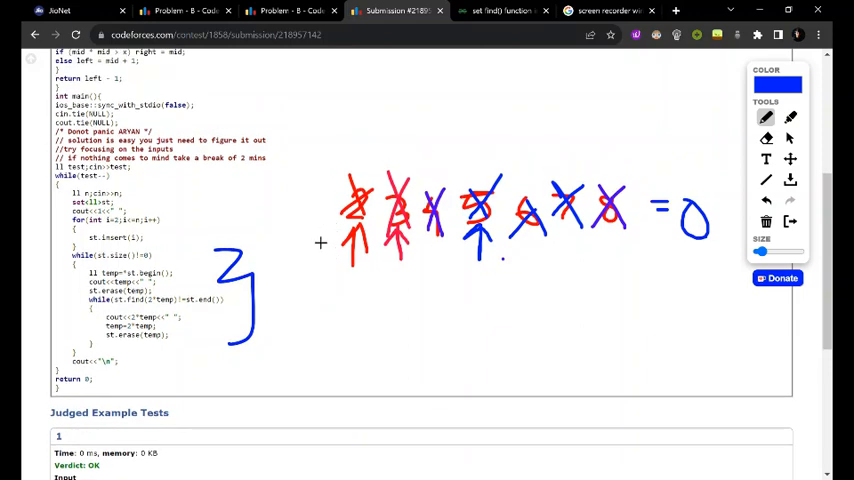